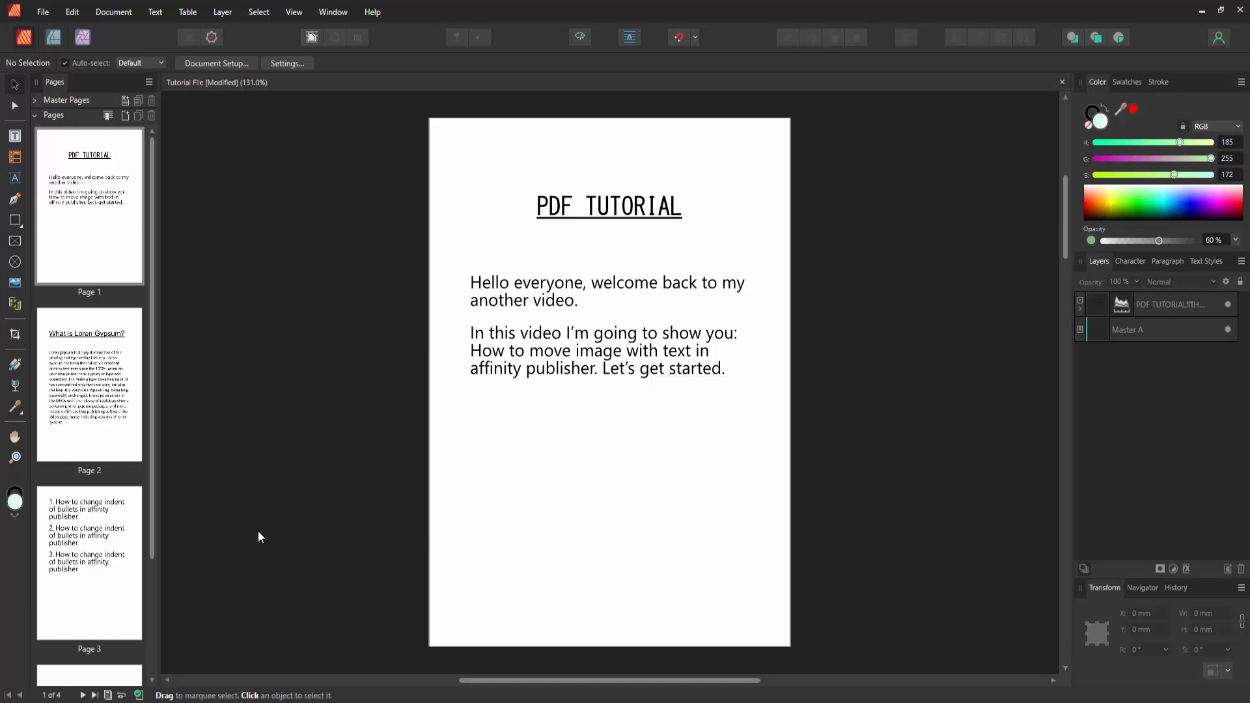
Go to page 2 via its thumbnail in the Pages panel
{"action": "left_click", "coordinate": [89, 385]}
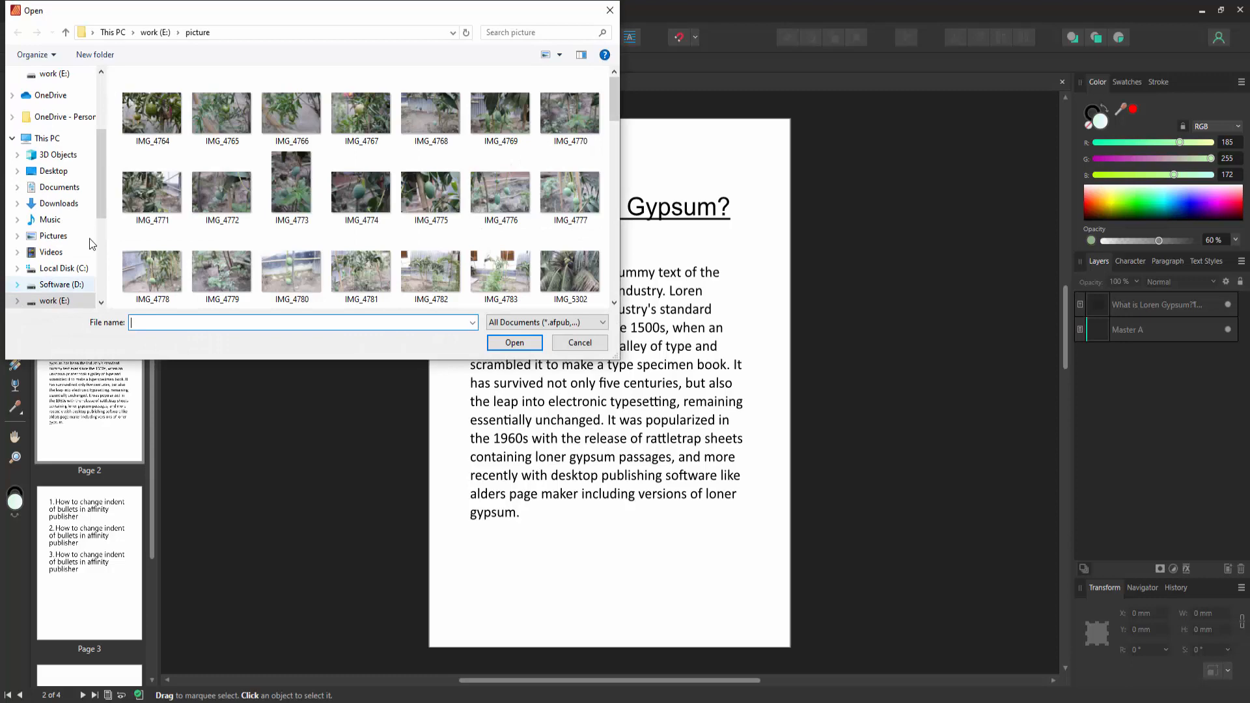
Place the plant photo IMG_5323 onto page 2 over the body text
{"action": "scroll", "scroll_direction": "down", "scroll_amount": 3}
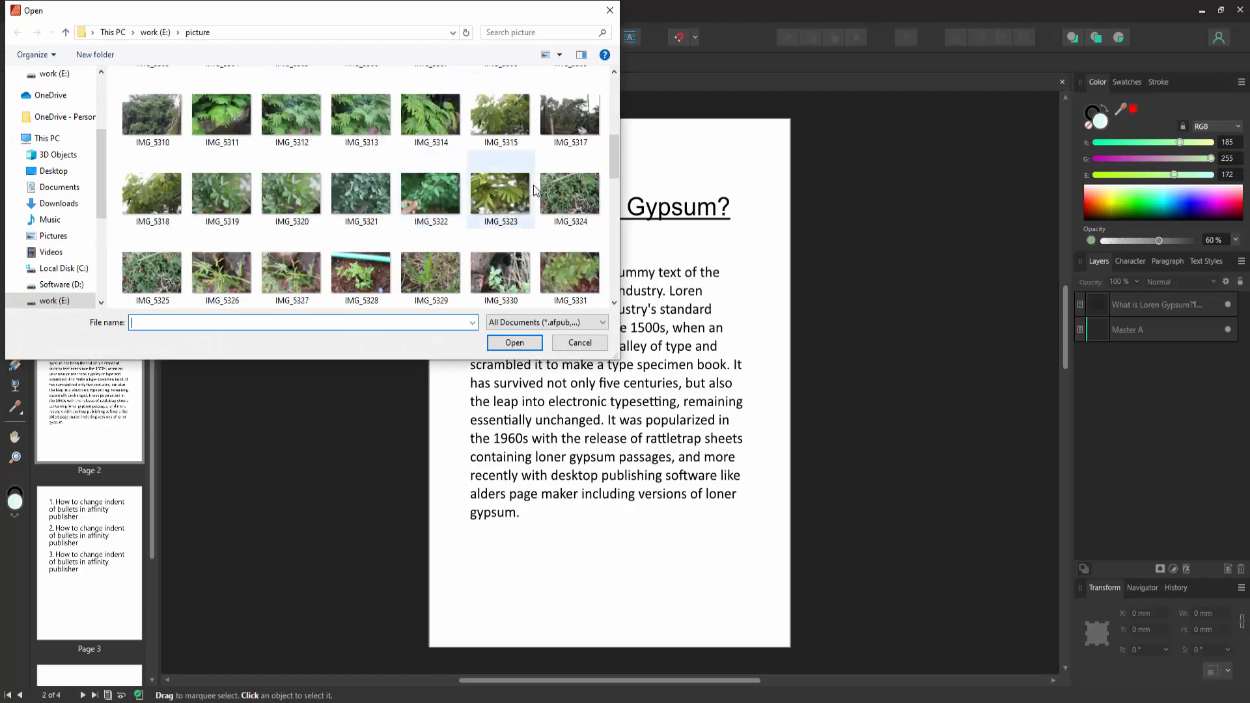
{"action": "mouse_move", "coordinate": [500, 195]}
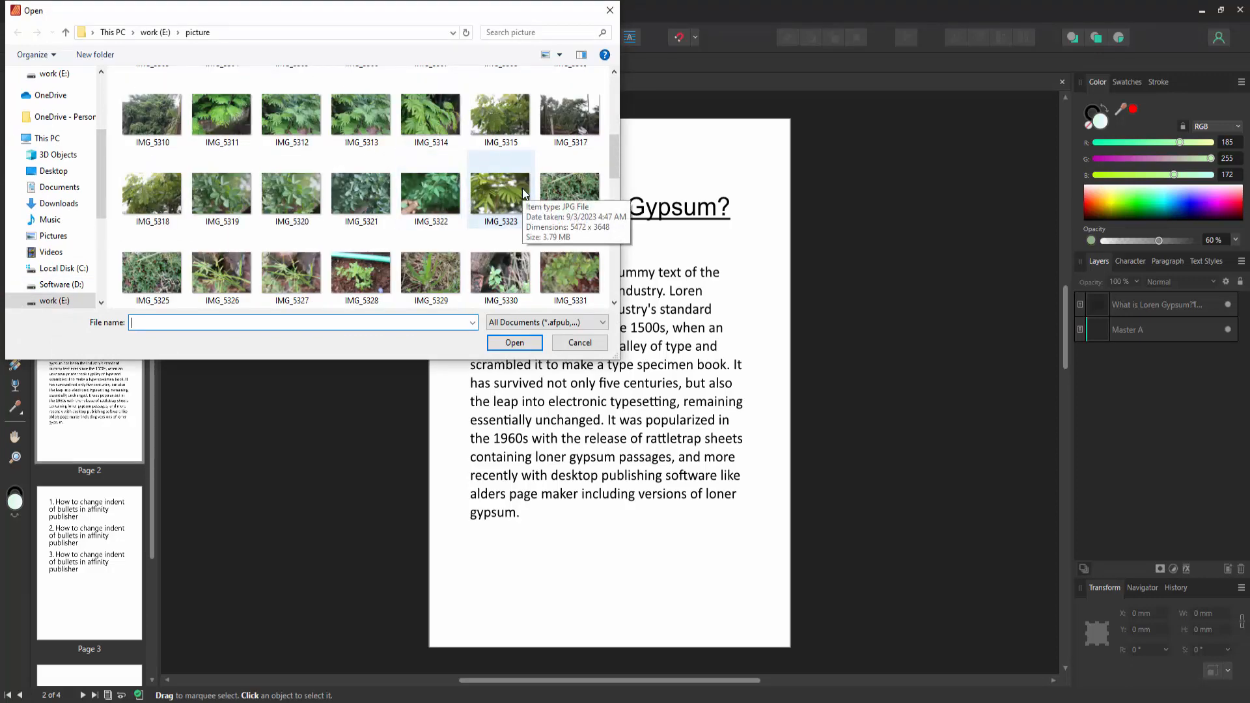
{"action": "left_click", "coordinate": [501, 190]}
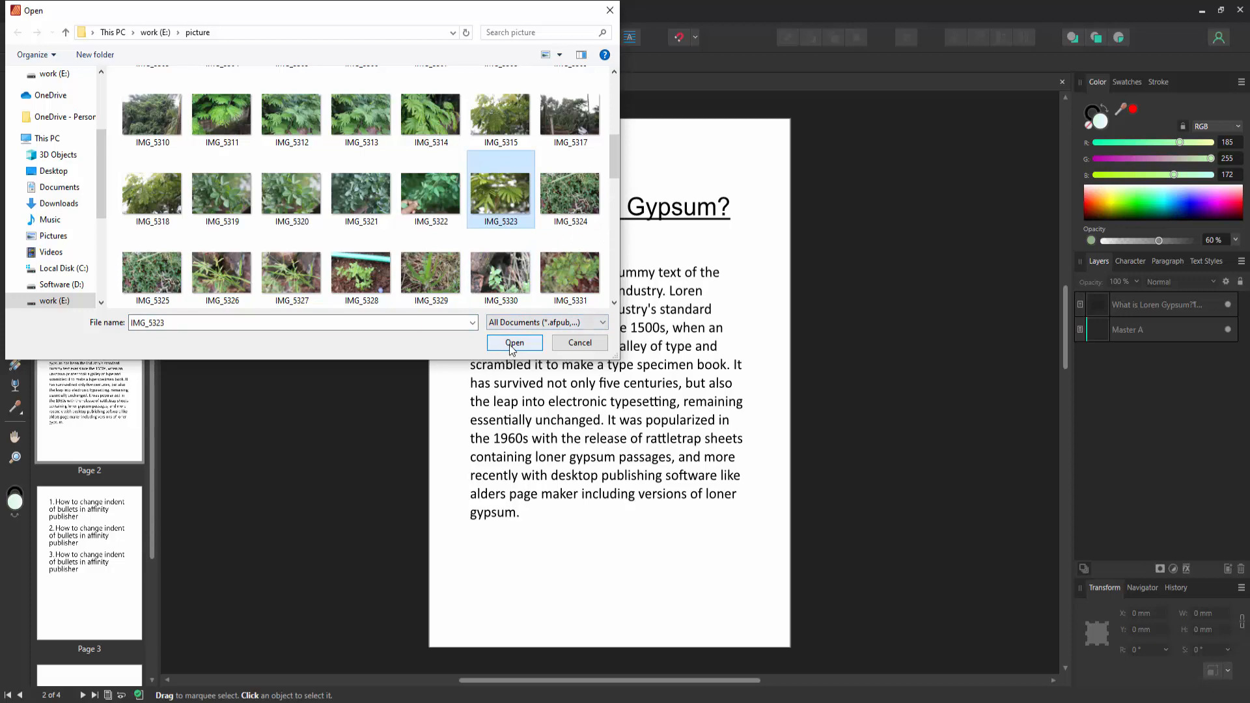
{"action": "left_click", "coordinate": [514, 343]}
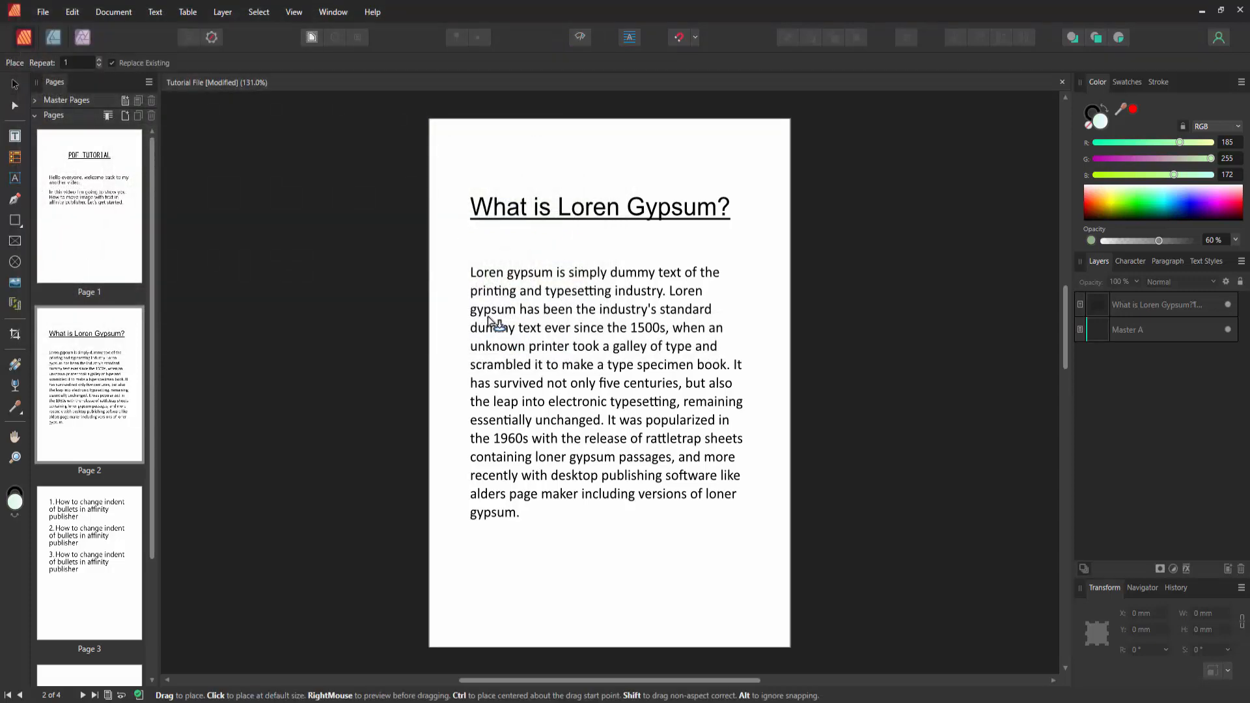
{"action": "left_click", "coordinate": [559, 367]}
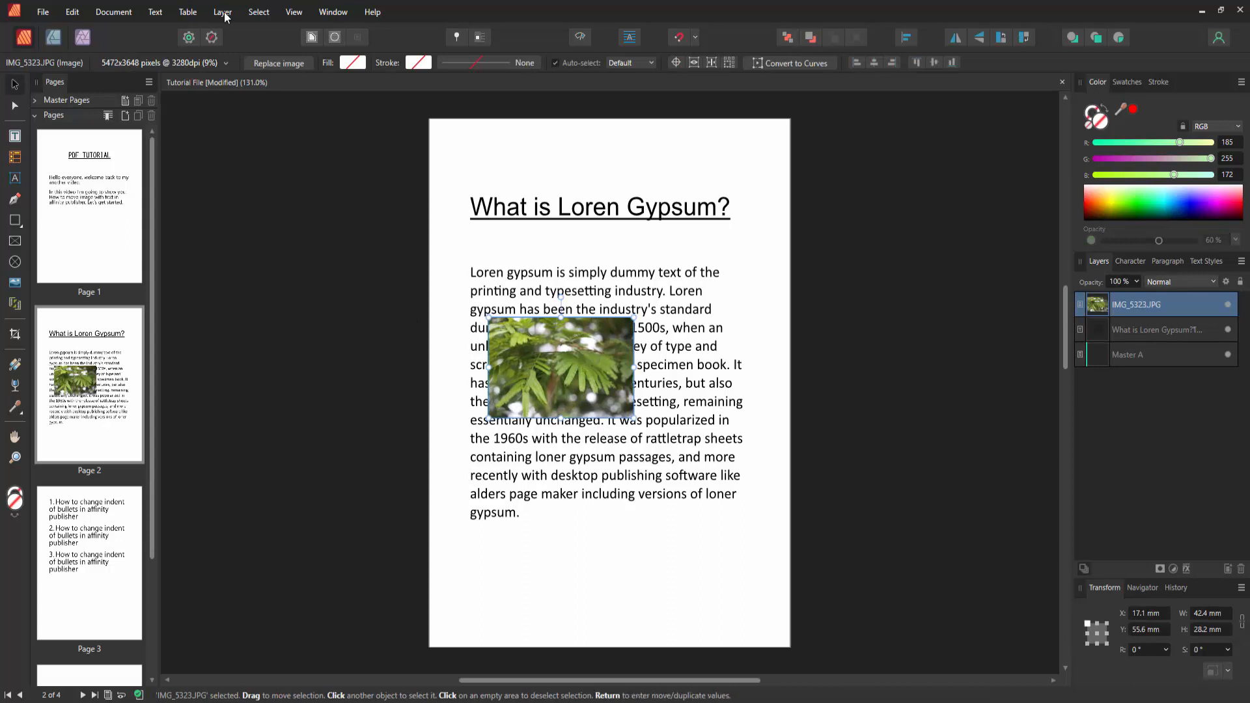
{"action": "left_click", "coordinate": [155, 12]}
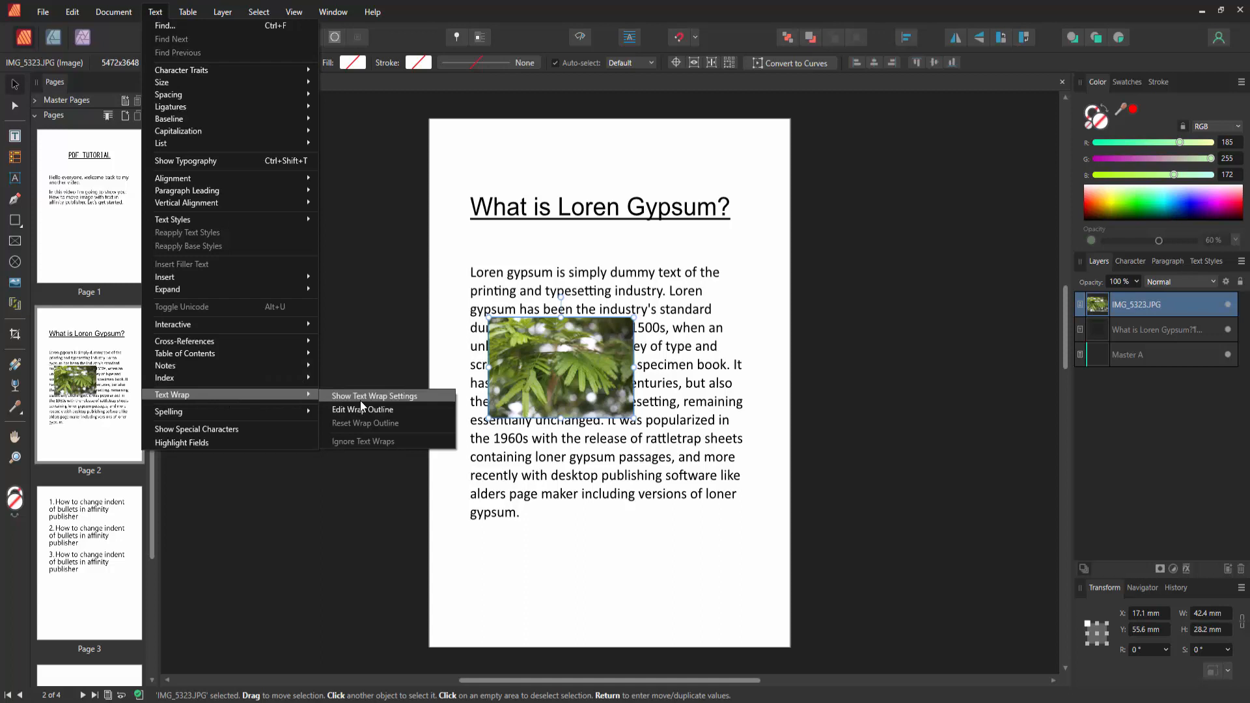
In Text Wrap settings, choose Square wrap style with Wrap To Largest Side
{"action": "left_click", "coordinate": [374, 396]}
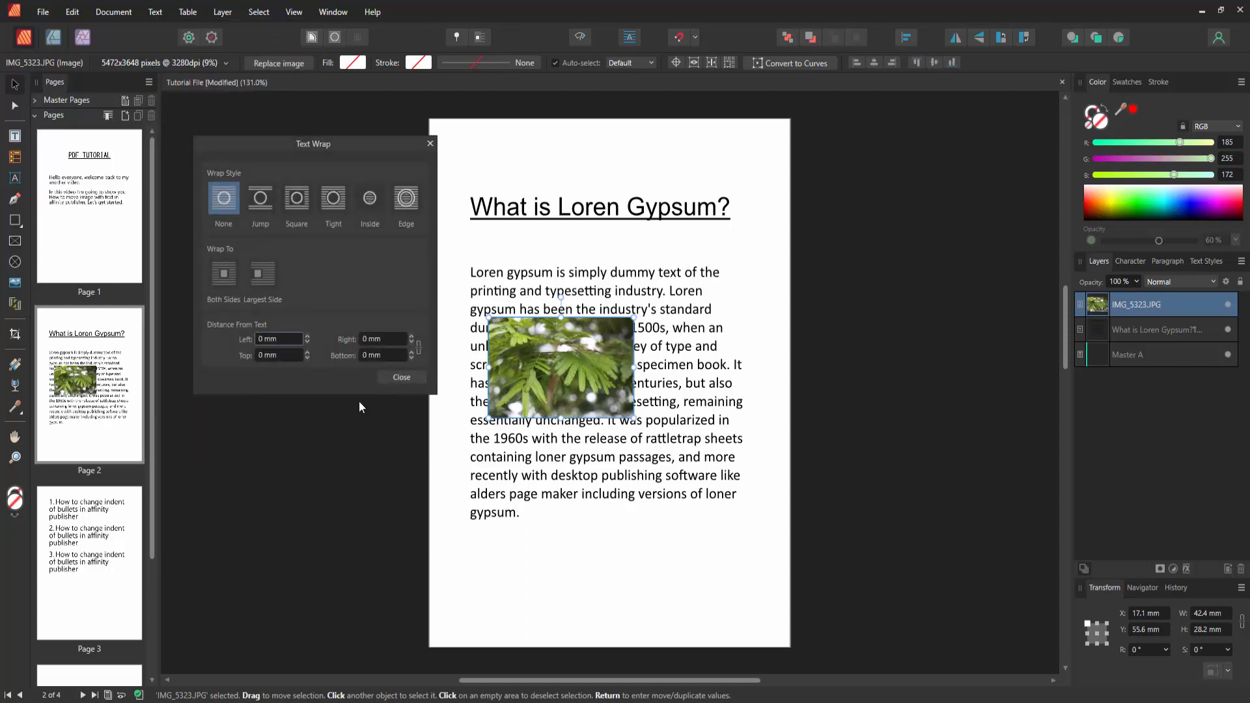
{"action": "mouse_move", "coordinate": [303, 380]}
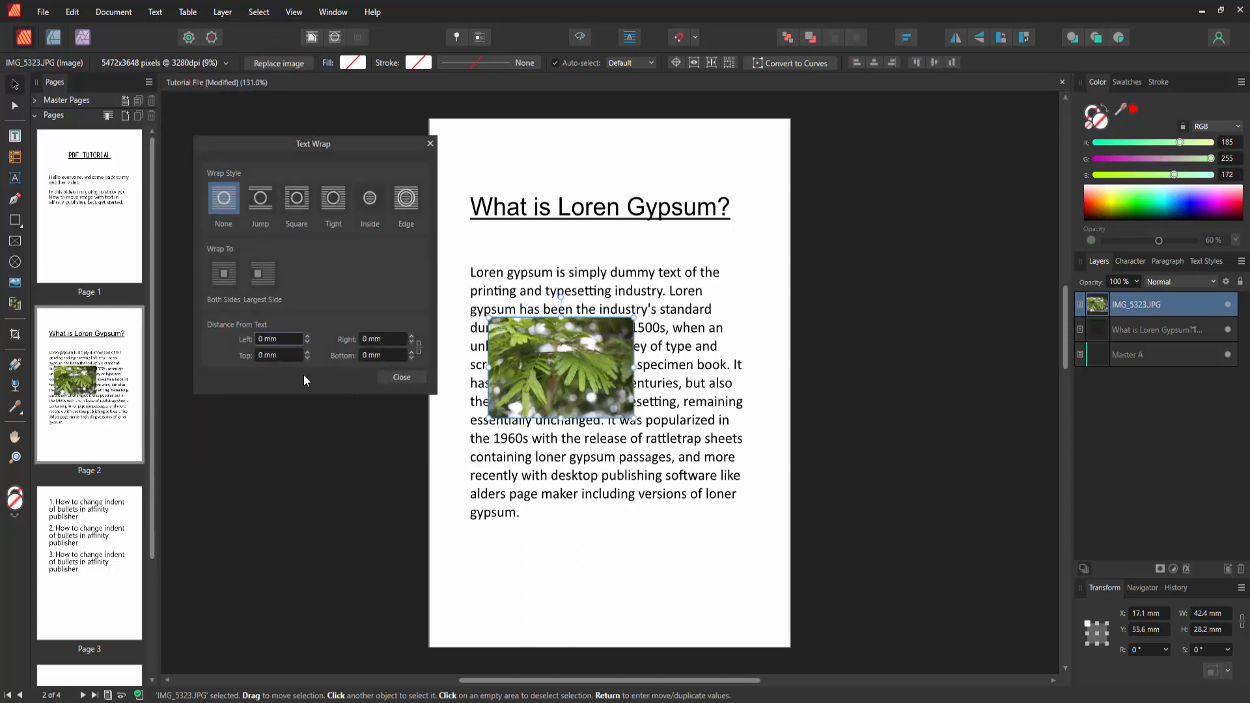
{"action": "left_click_drag", "start_coordinate": [314, 143], "coordinate": [320, 184]}
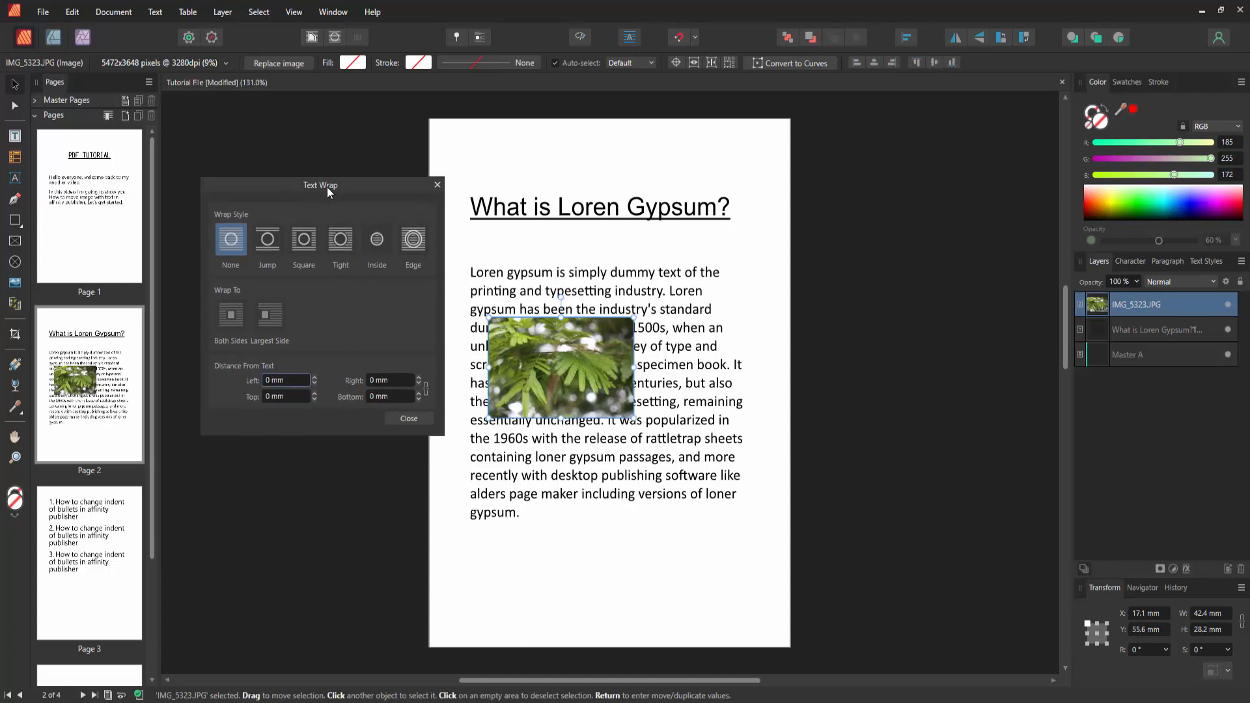
{"action": "left_click", "coordinate": [304, 239]}
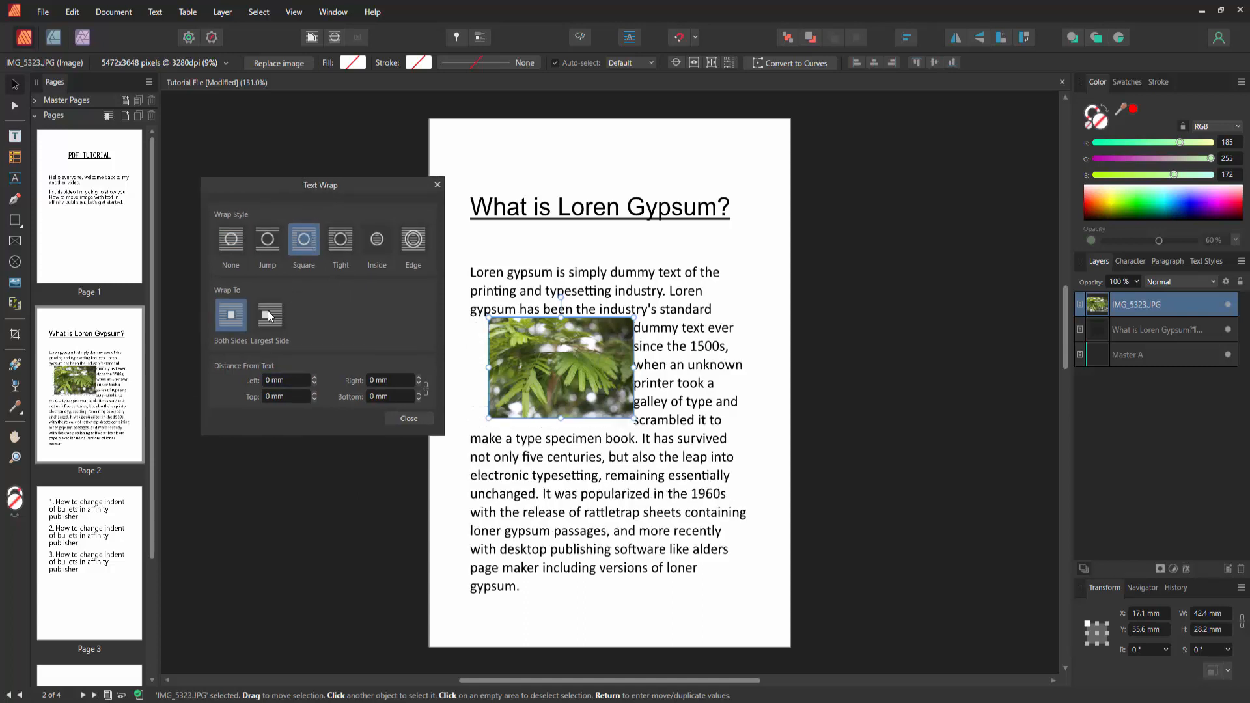
{"action": "left_click", "coordinate": [269, 316]}
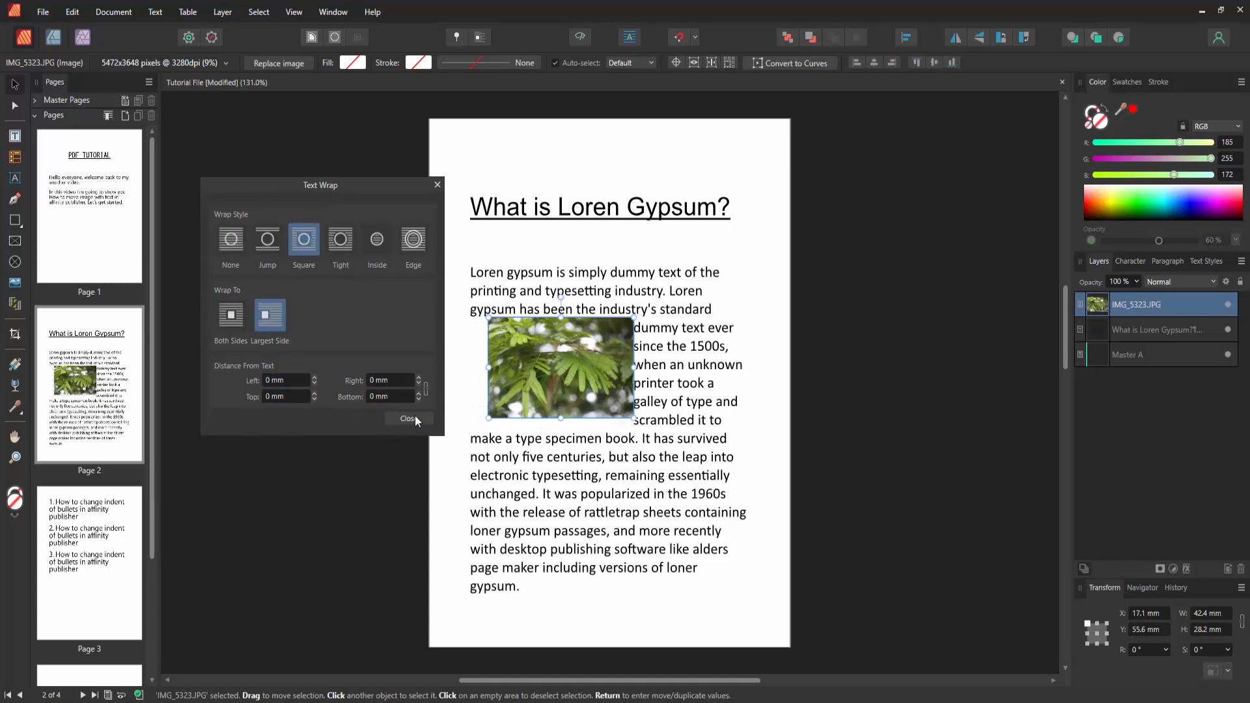